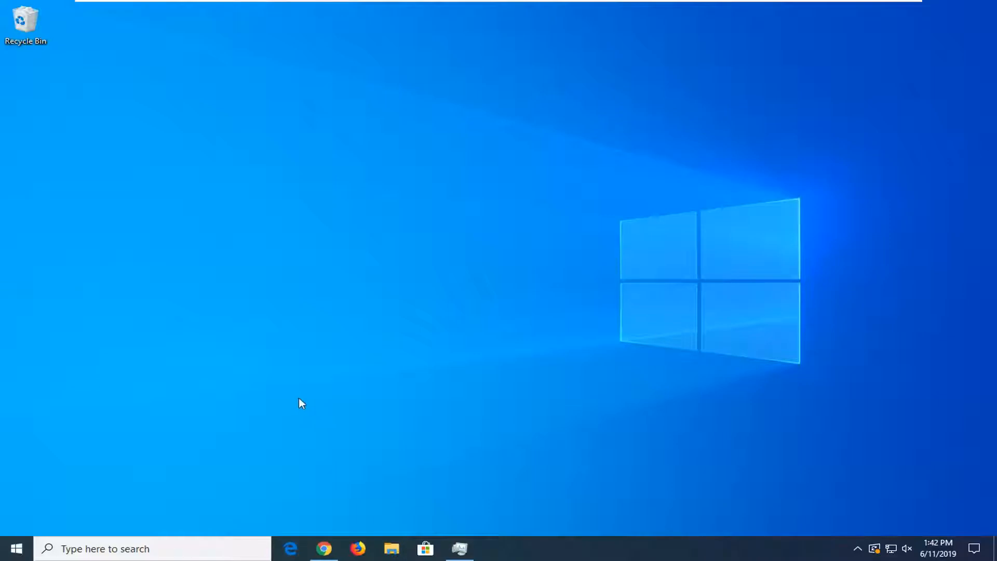
{"action": "mouse_move", "coordinate": [16, 548]}
{"action": "type", "text": "i"}
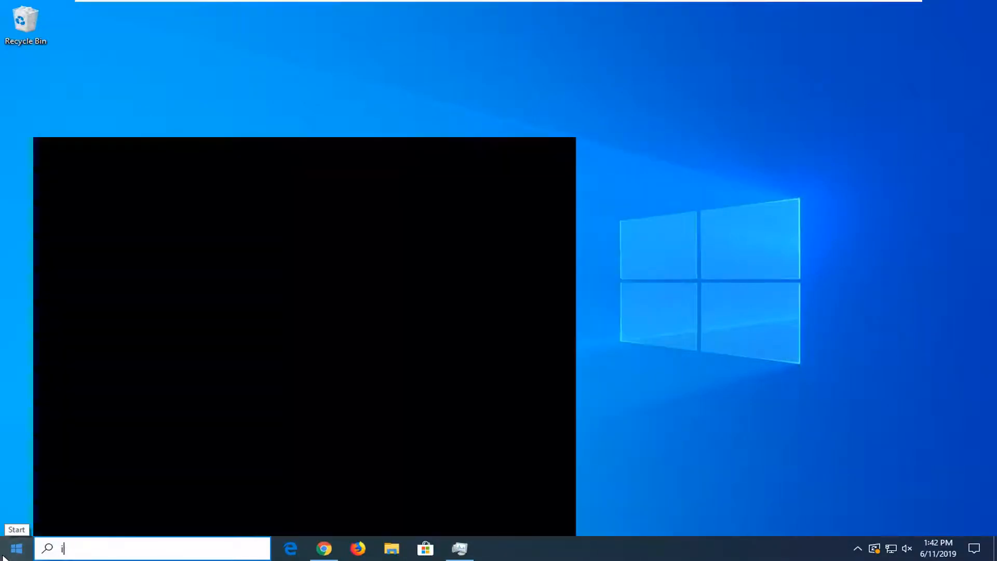
- Launch Internet Explorer from search and open Internet Options from the gear menu
{"action": "type", "text": "nternet explorer"}
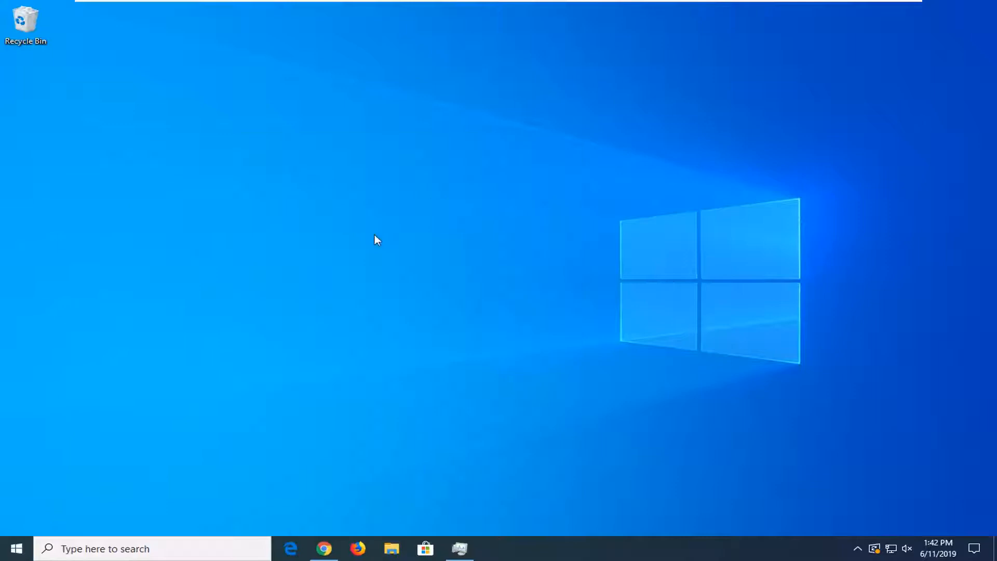
{"action": "left_click", "coordinate": [291, 548]}
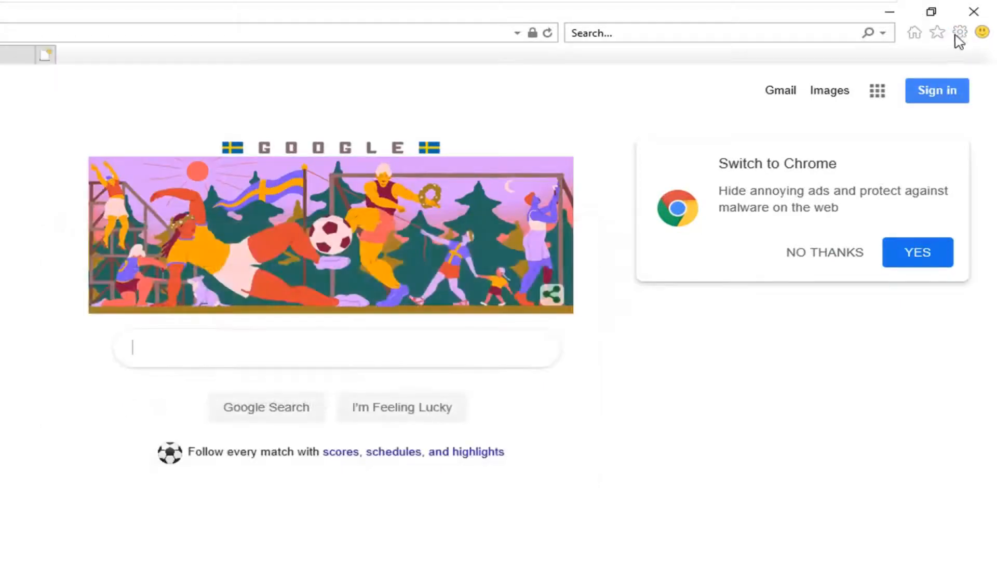
{"action": "left_click", "coordinate": [960, 32]}
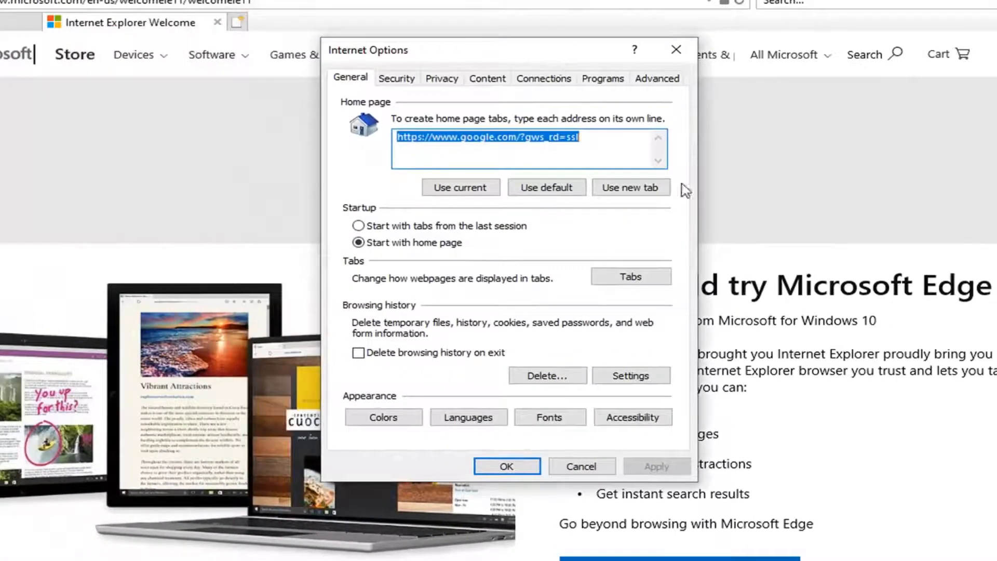
- Show the Security tab's settings for the Trusted sites zone, currently Medium
{"action": "left_click", "coordinate": [396, 78]}
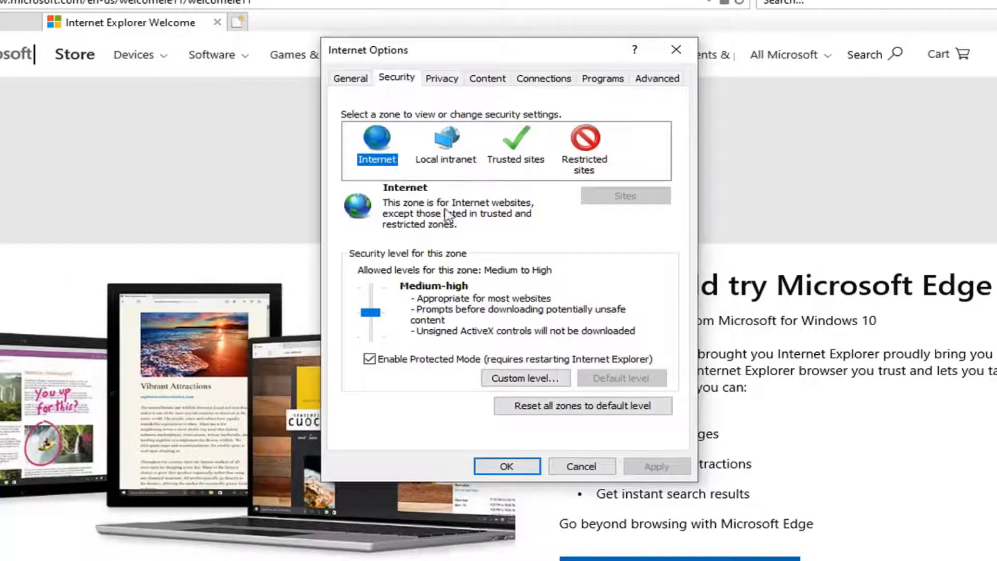
{"action": "mouse_move", "coordinate": [484, 159]}
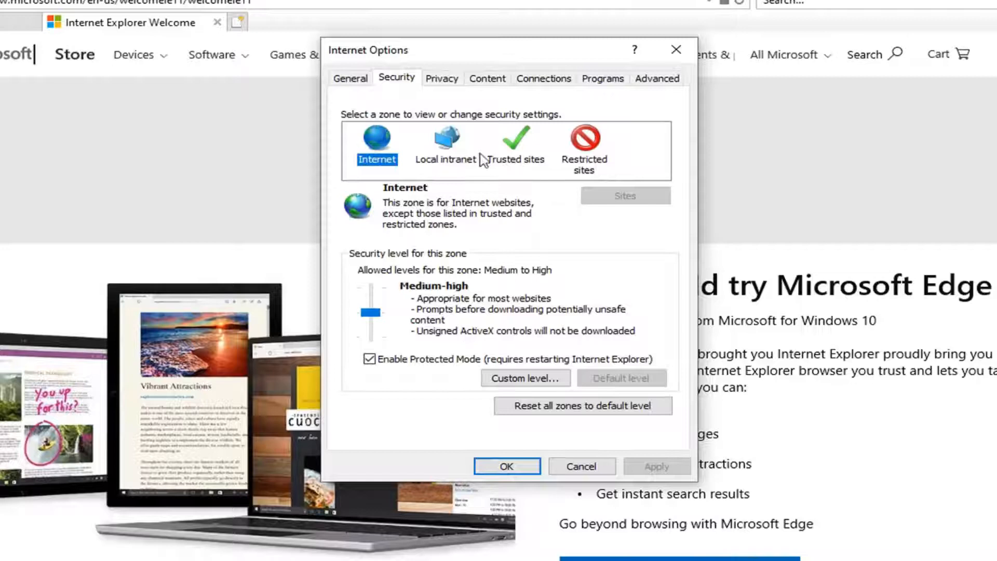
{"action": "left_click", "coordinate": [515, 144]}
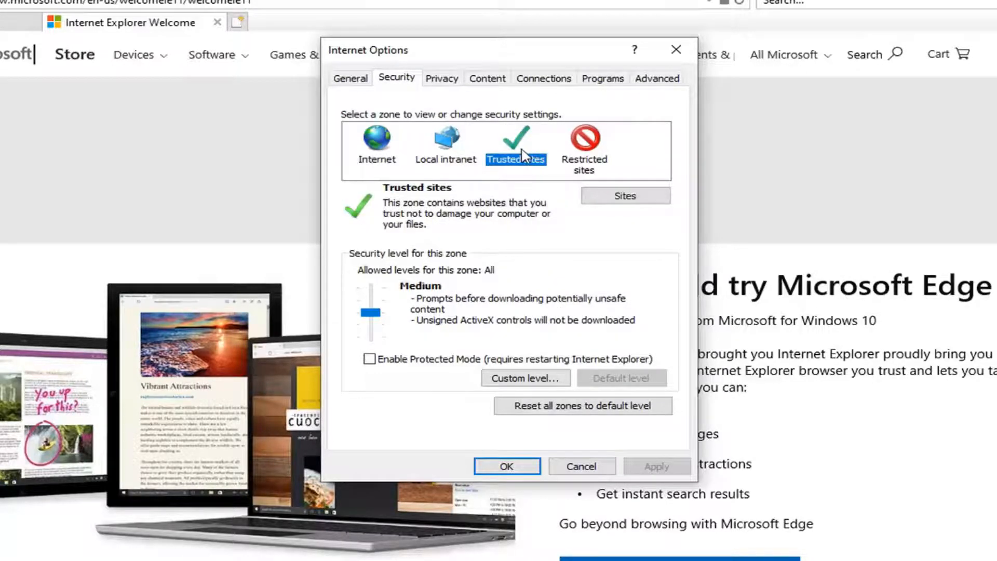
{"action": "mouse_move", "coordinate": [400, 264]}
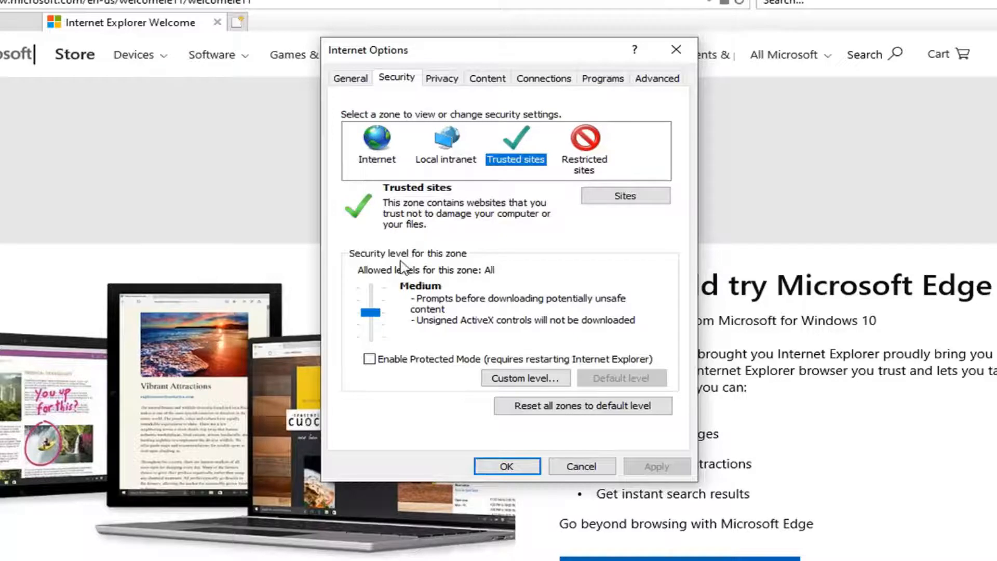
{"action": "mouse_move", "coordinate": [397, 290]}
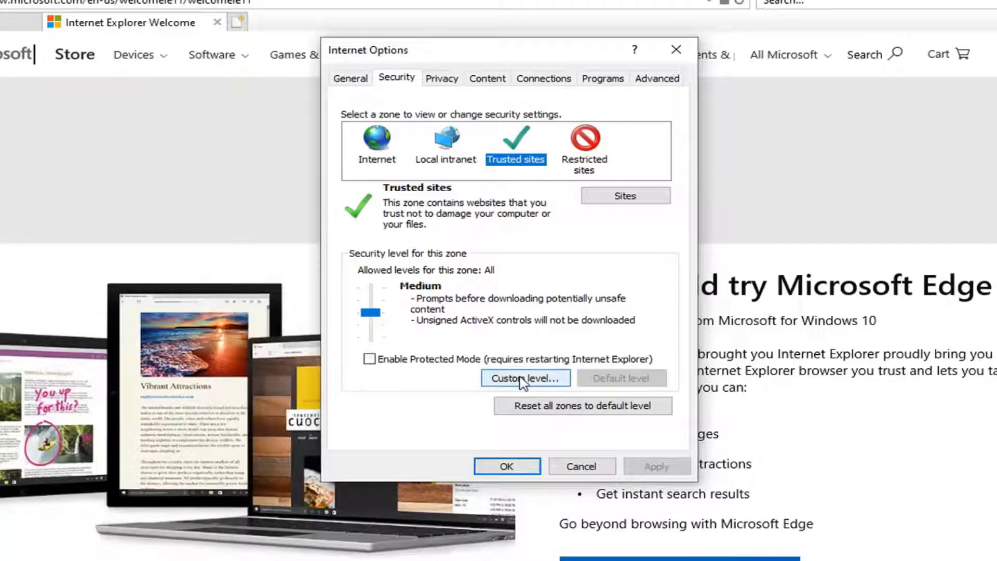
- Enable 'Initialize and script ActiveX controls not marked as safe' for Trusted sites, then open Delete Browsing History
{"action": "left_click", "coordinate": [525, 378]}
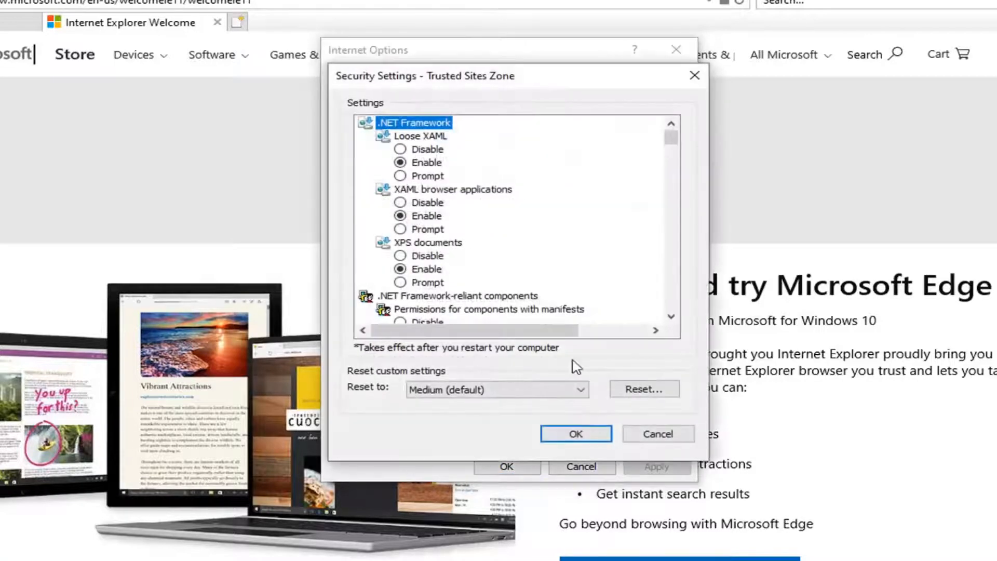
{"action": "scroll", "scroll_direction": "down", "scroll_amount": 3}
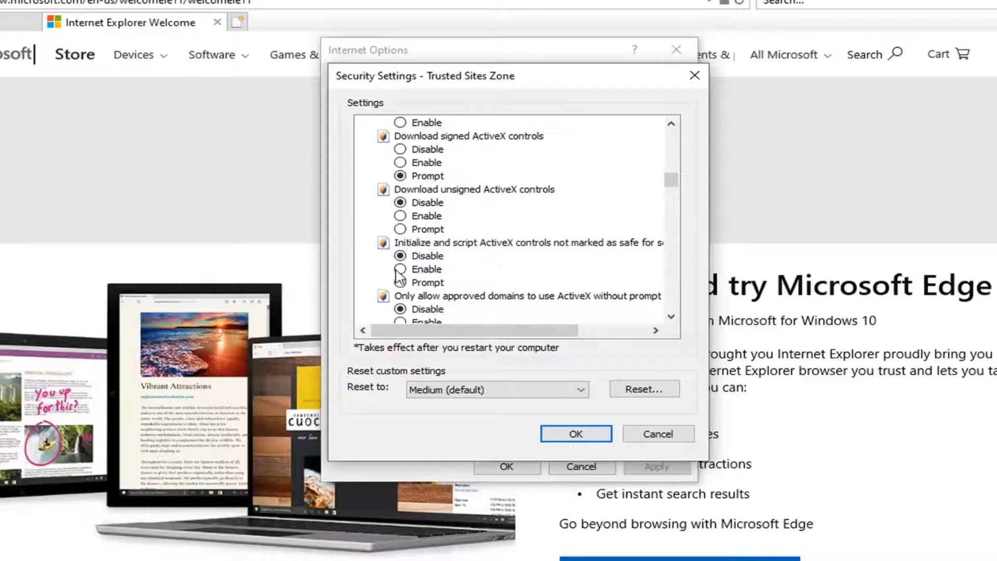
{"action": "left_click", "coordinate": [400, 269]}
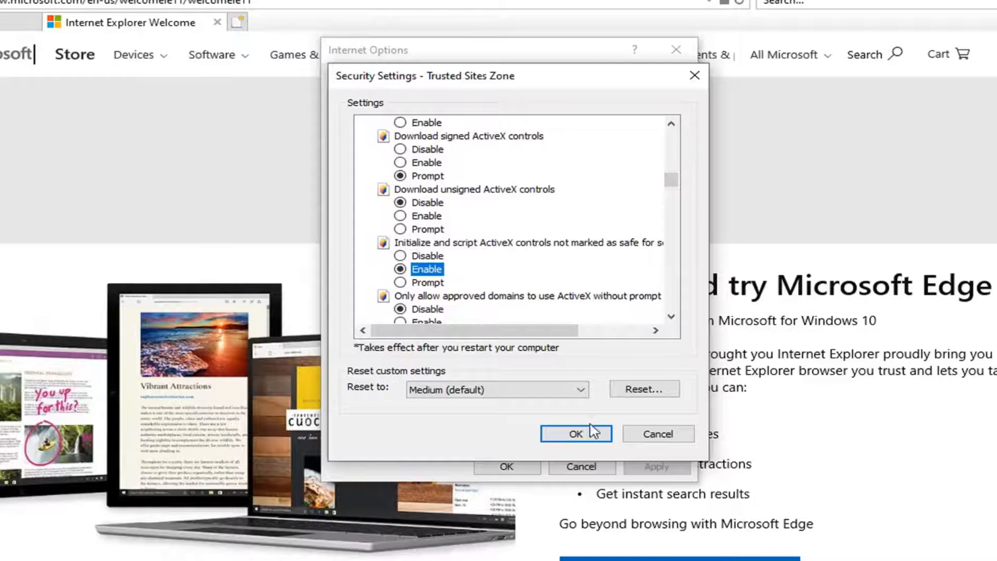
{"action": "left_click", "coordinate": [574, 433]}
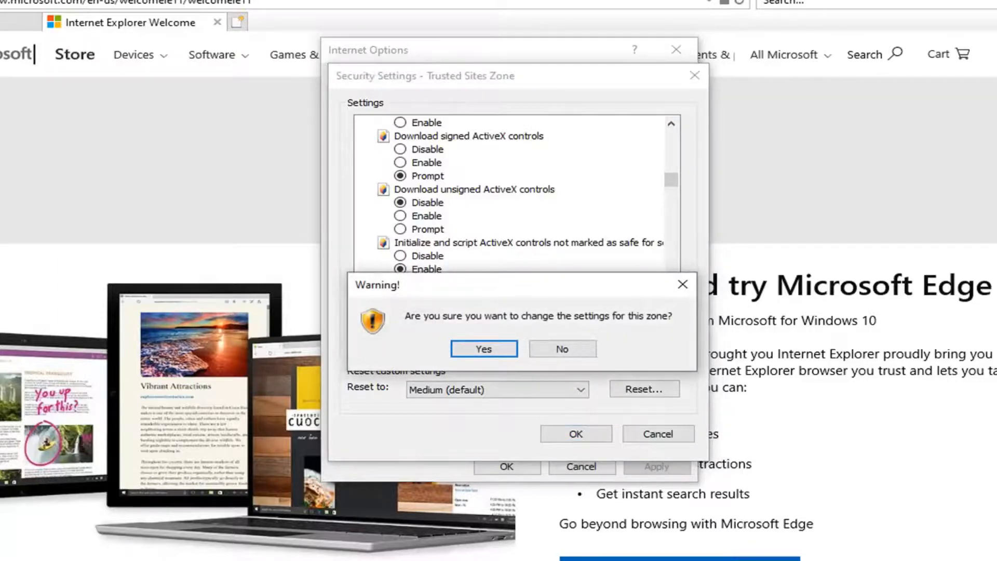
{"action": "left_click", "coordinate": [483, 348]}
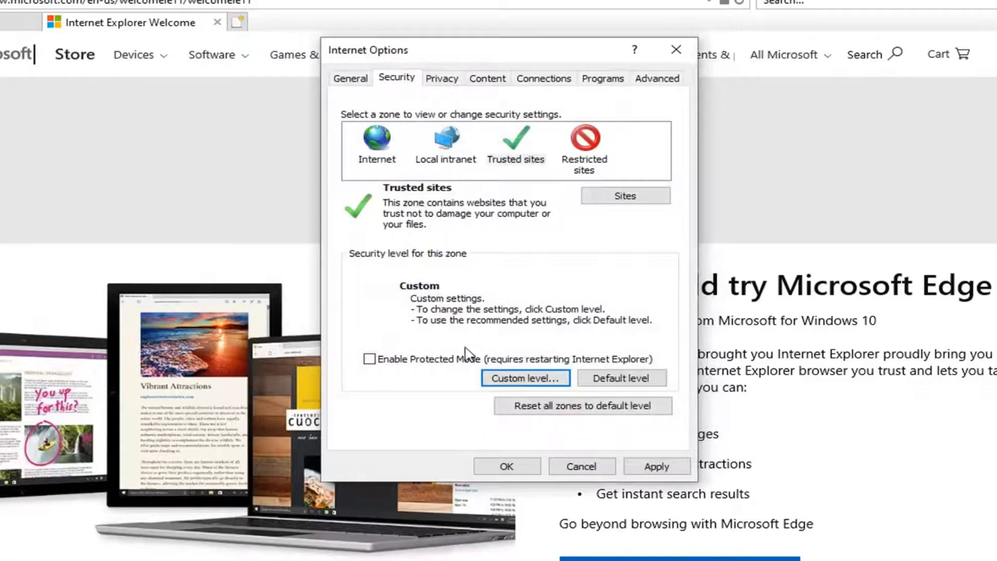
{"action": "mouse_move", "coordinate": [515, 353]}
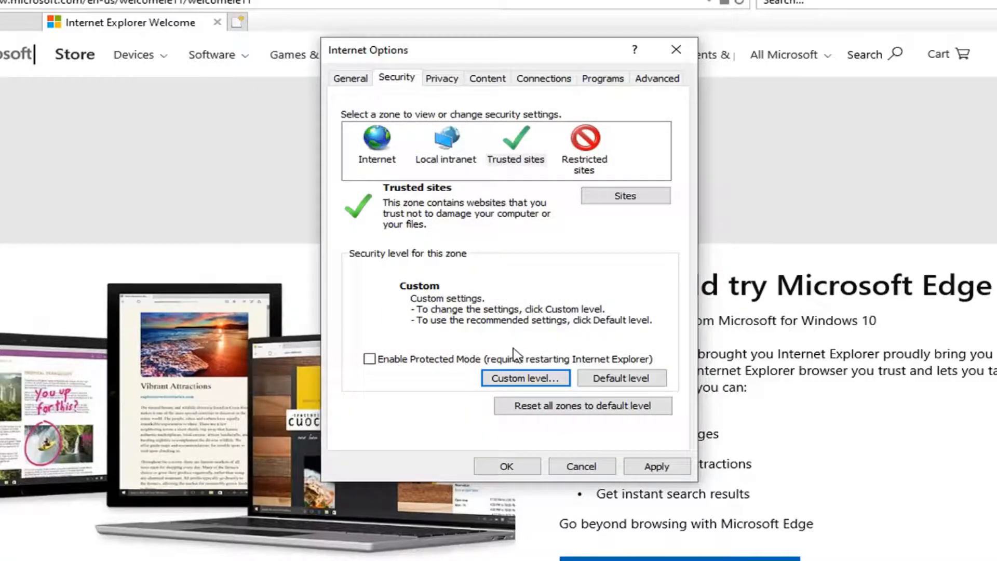
{"action": "left_click", "coordinate": [349, 77]}
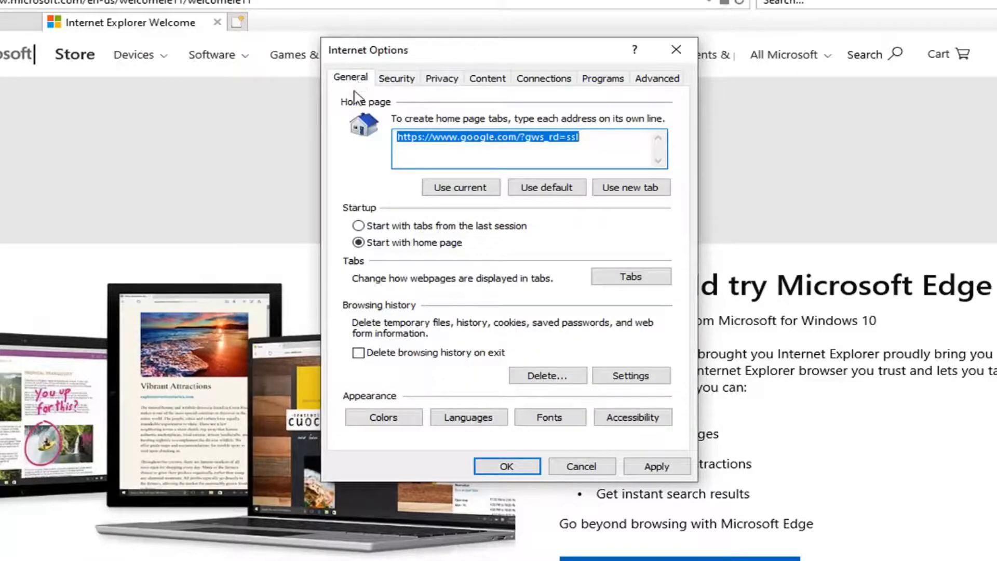
{"action": "left_click", "coordinate": [547, 375]}
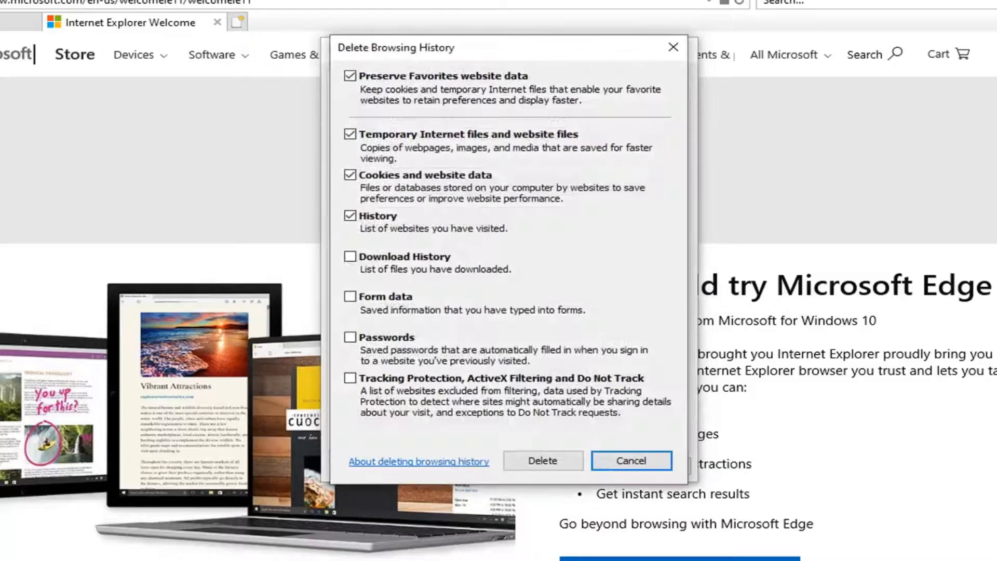
{"action": "mouse_move", "coordinate": [389, 116]}
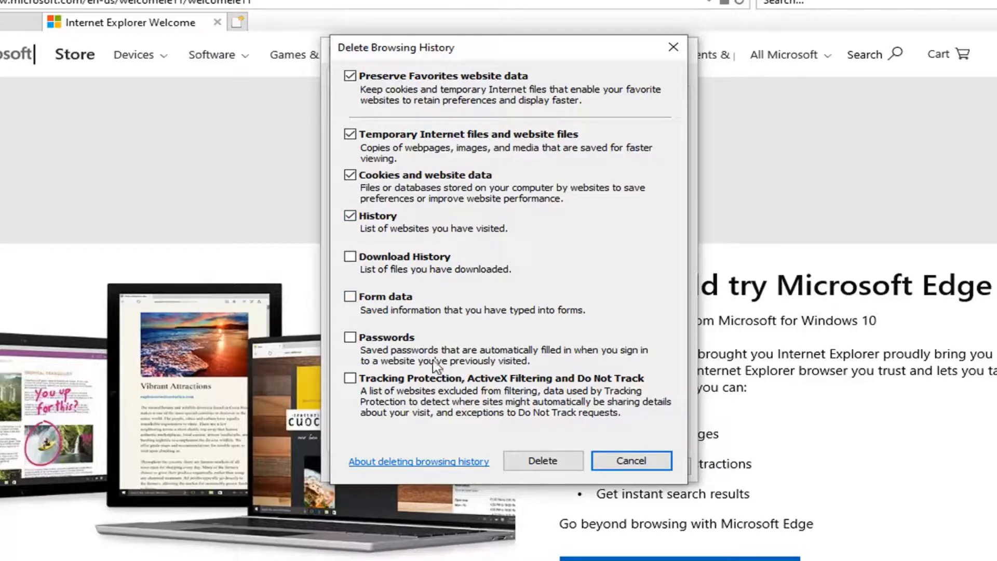
- Delete the checked temporary files, cookies and history, then close Internet Explorer
{"action": "left_click", "coordinate": [630, 461]}
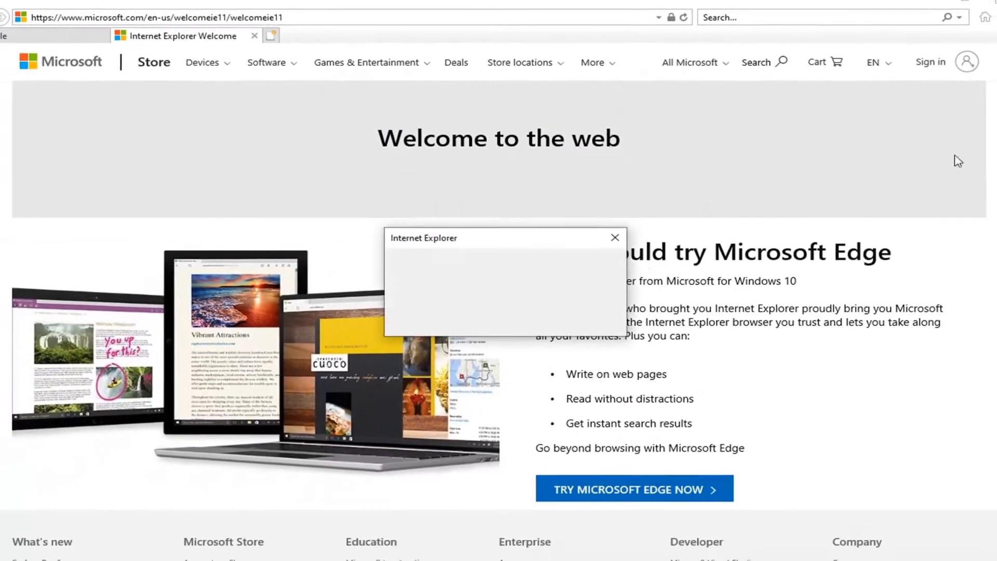
{"action": "left_click", "coordinate": [614, 237]}
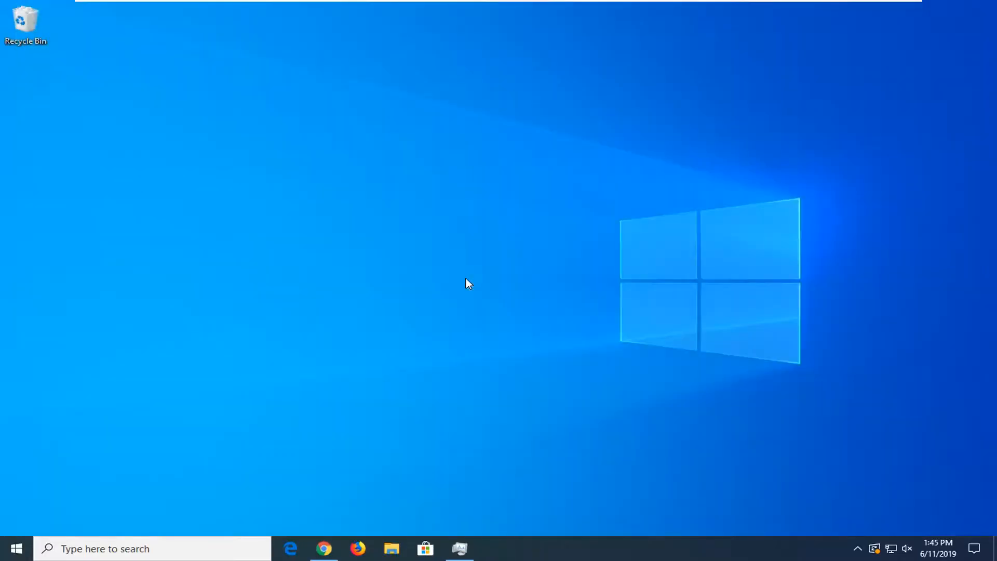
{"action": "mouse_move", "coordinate": [461, 285]}
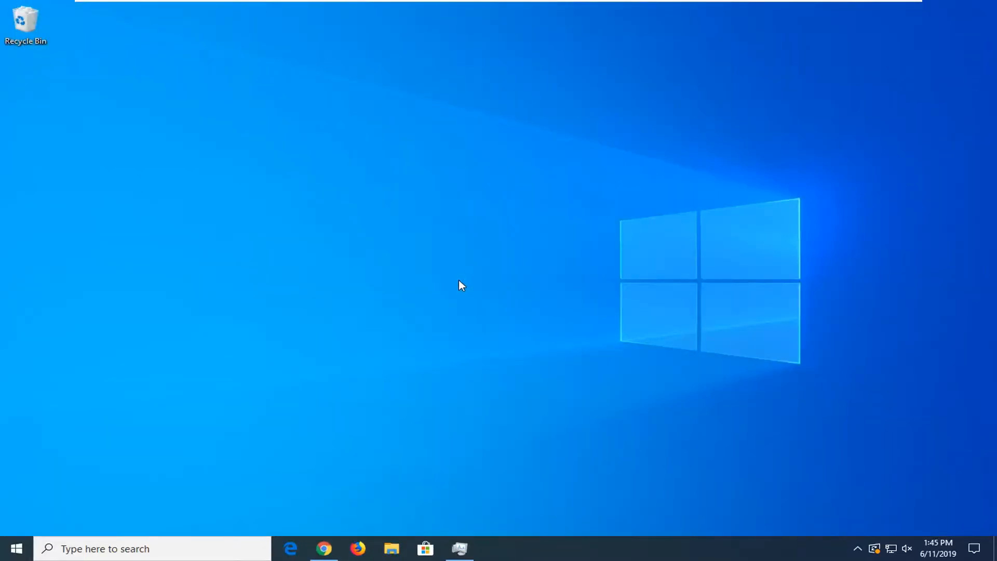